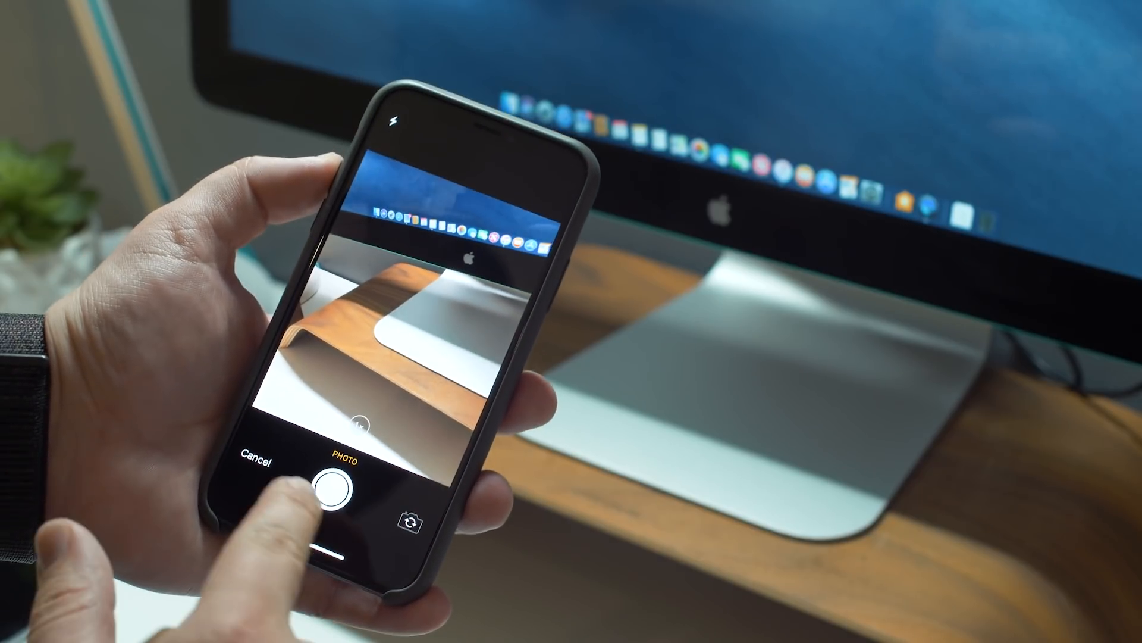
- Photograph the iMac on its wooden stand and insert the photo into the 'test' note
click(333, 488)
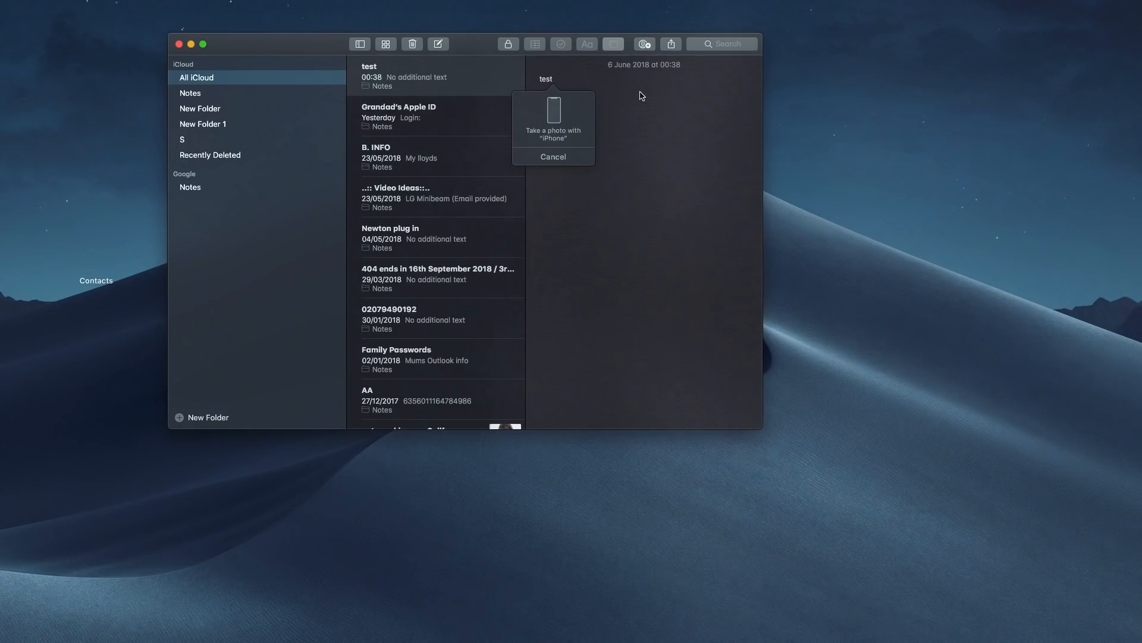
click(553, 121)
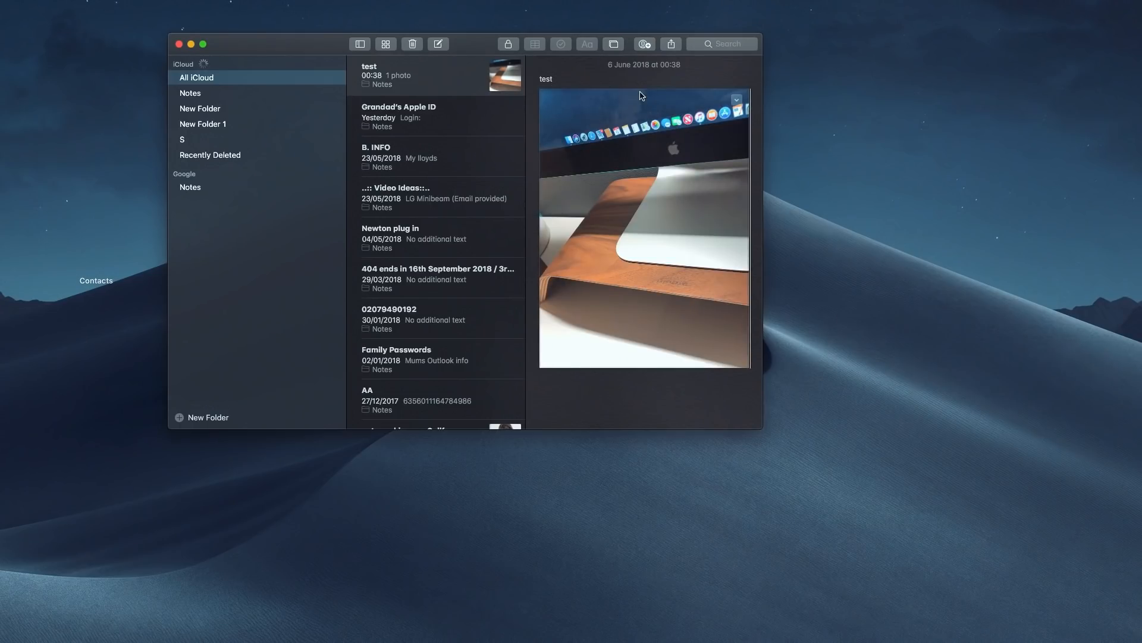